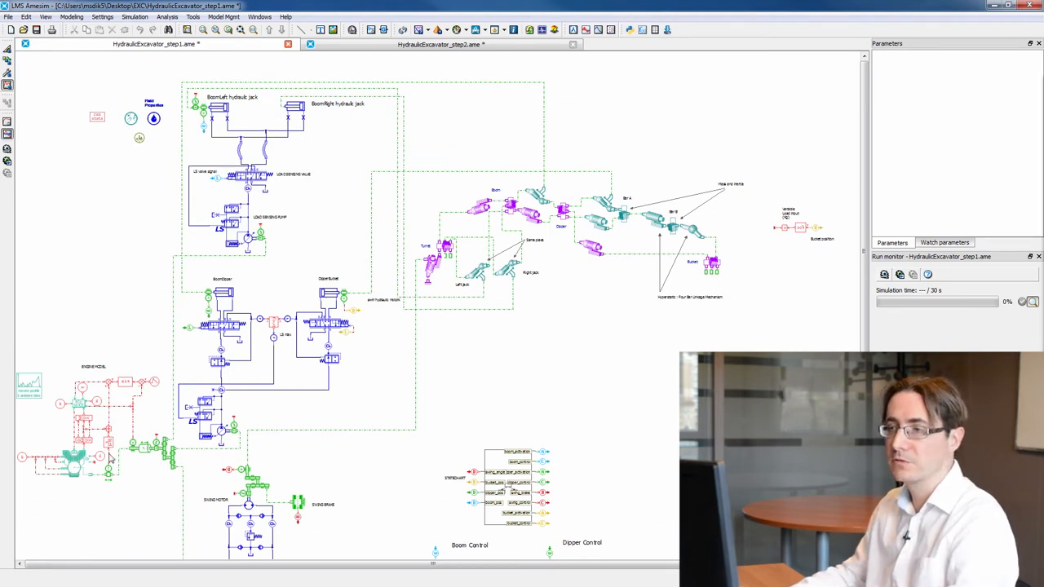
mouse_move(628, 349)
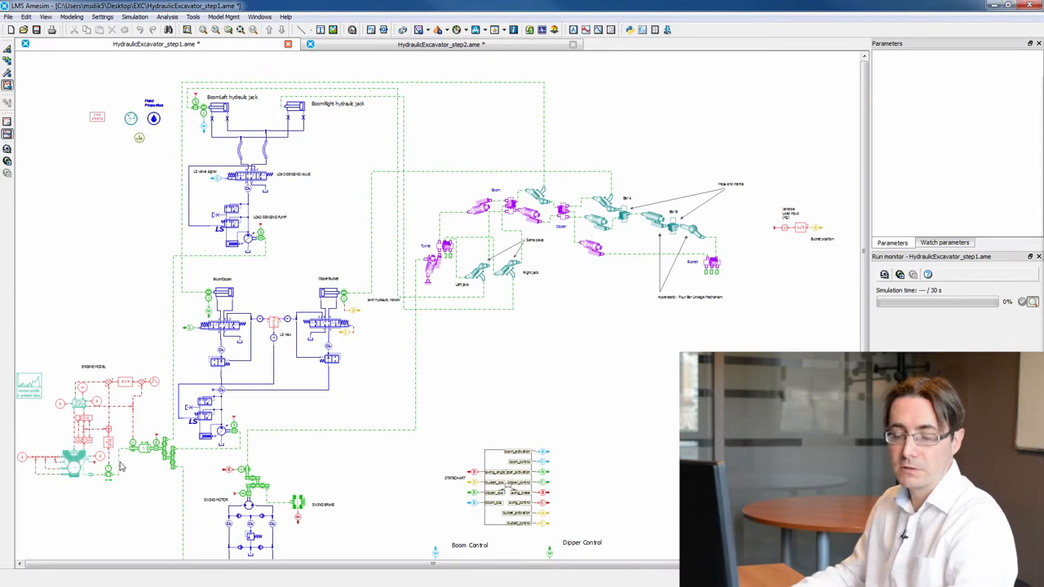
mouse_move(166, 418)
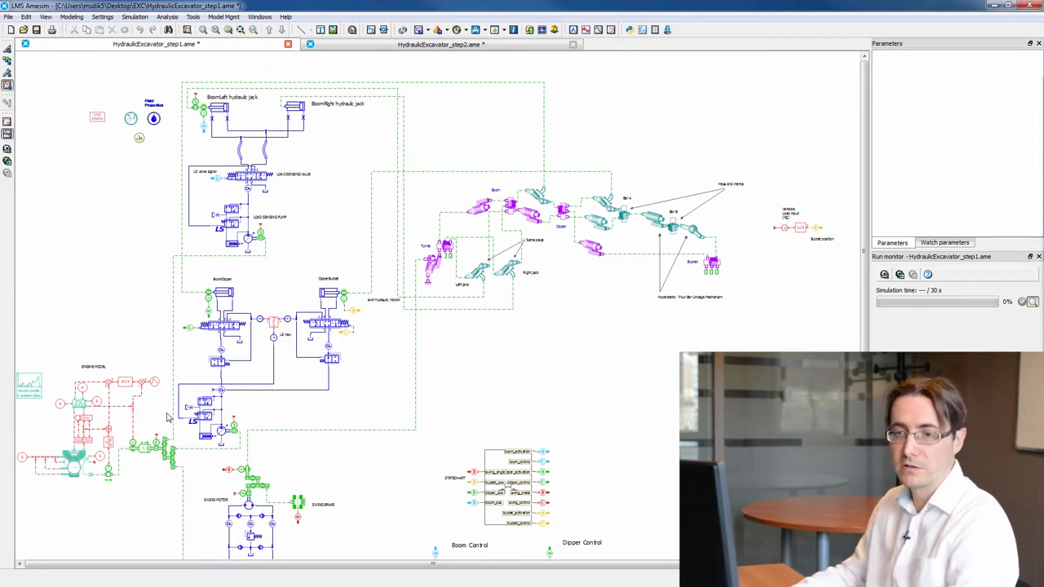
mouse_move(107, 372)
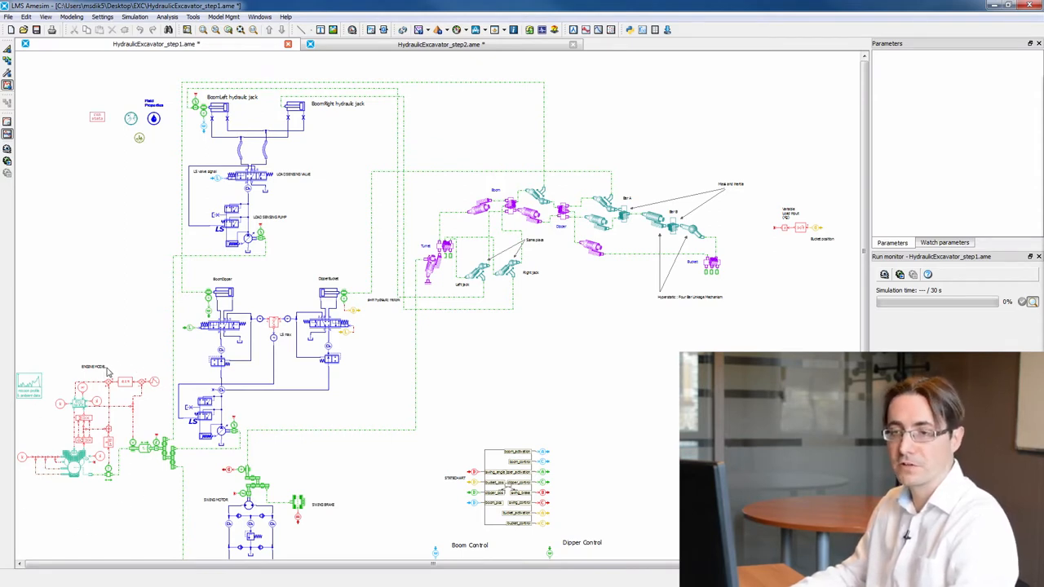
mouse_move(160, 408)
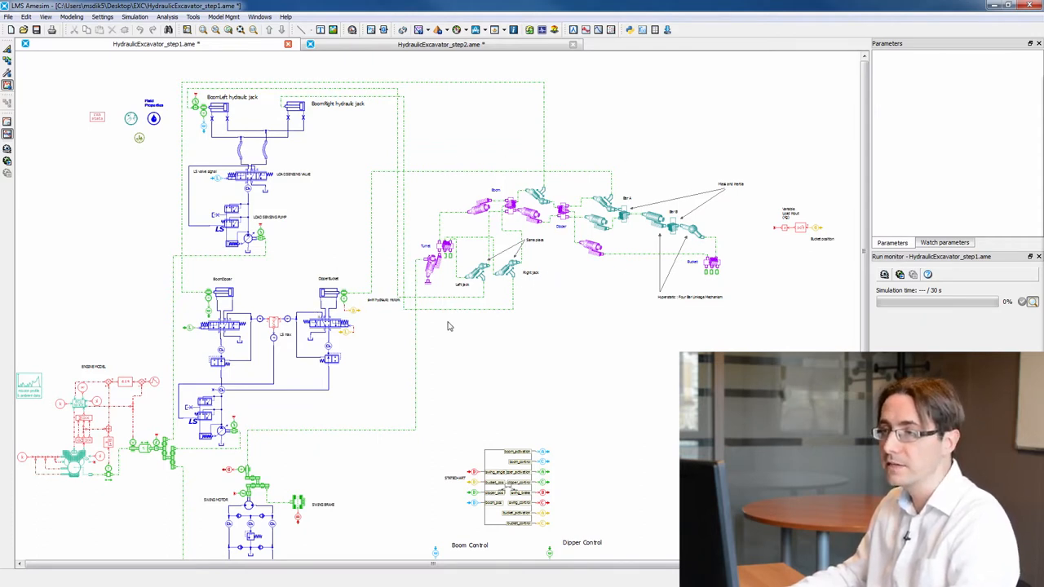
mouse_move(482, 280)
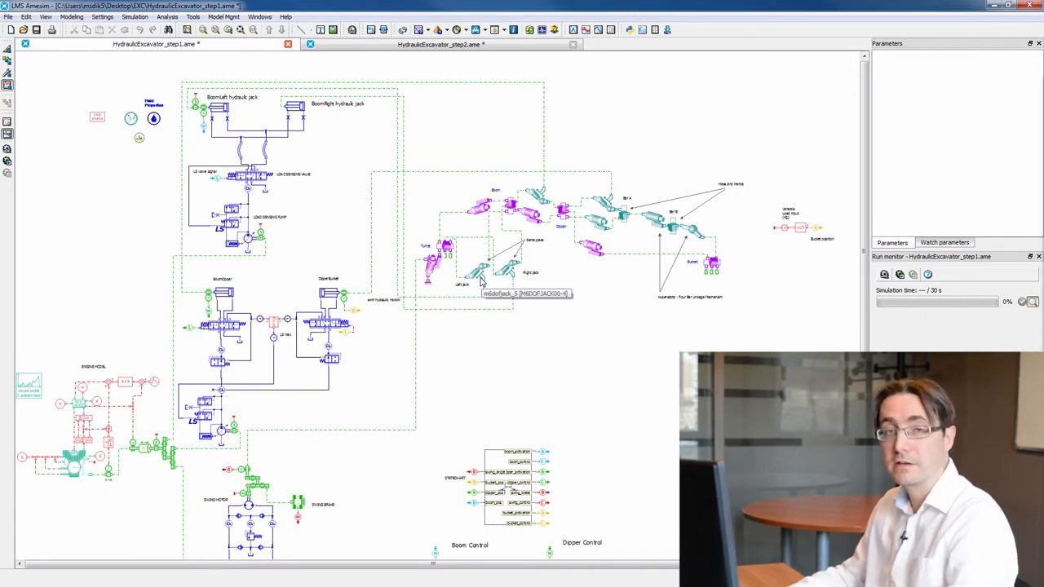
Scroll the results view showing the required-versus-actual position plots and 3D animation
scroll("down", 3)
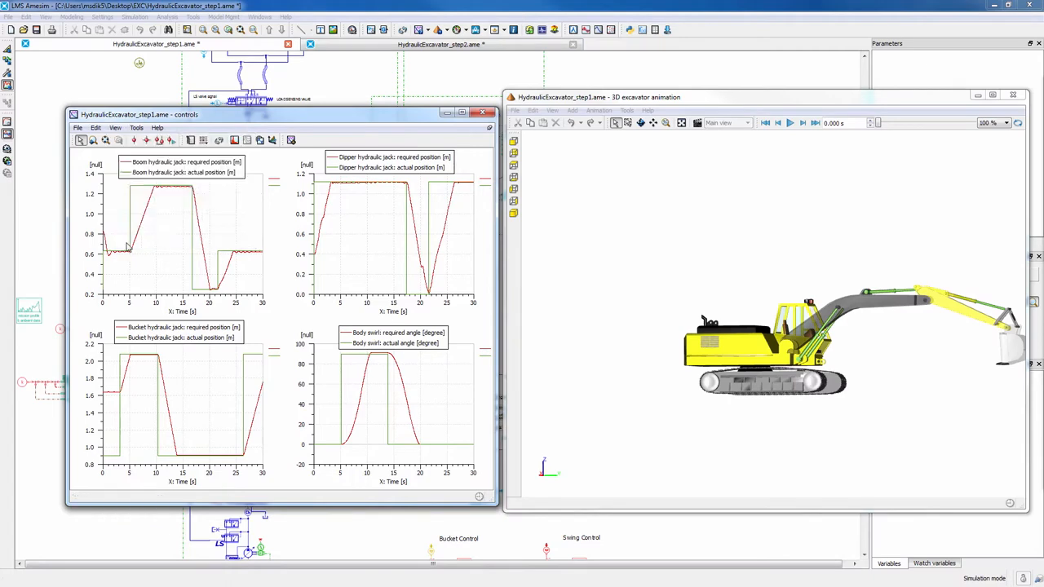
Show plot readouts, replay the animation in sync, and pause around 10 s
left_click(790, 123)
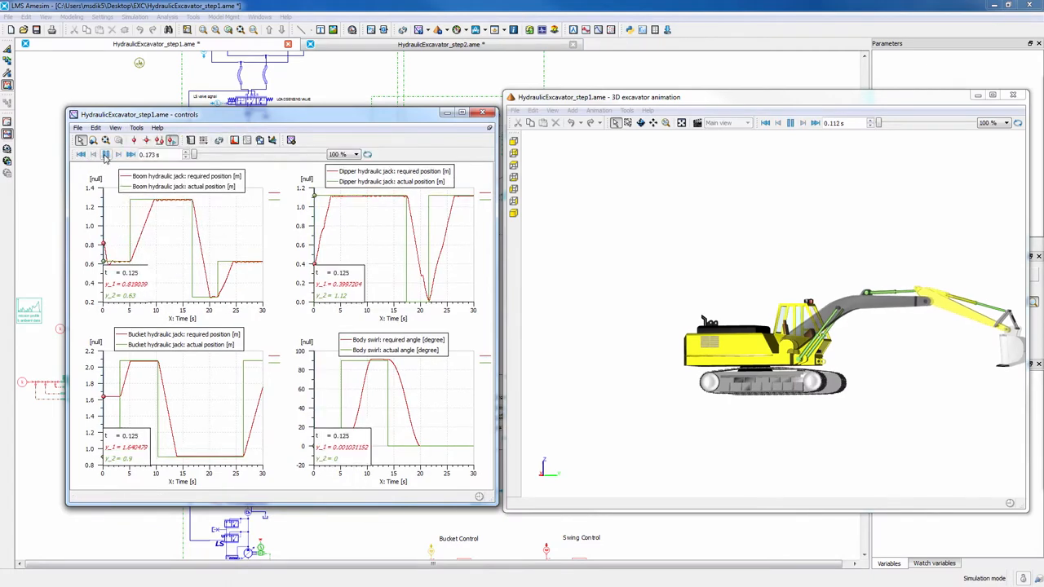
left_click(106, 154)
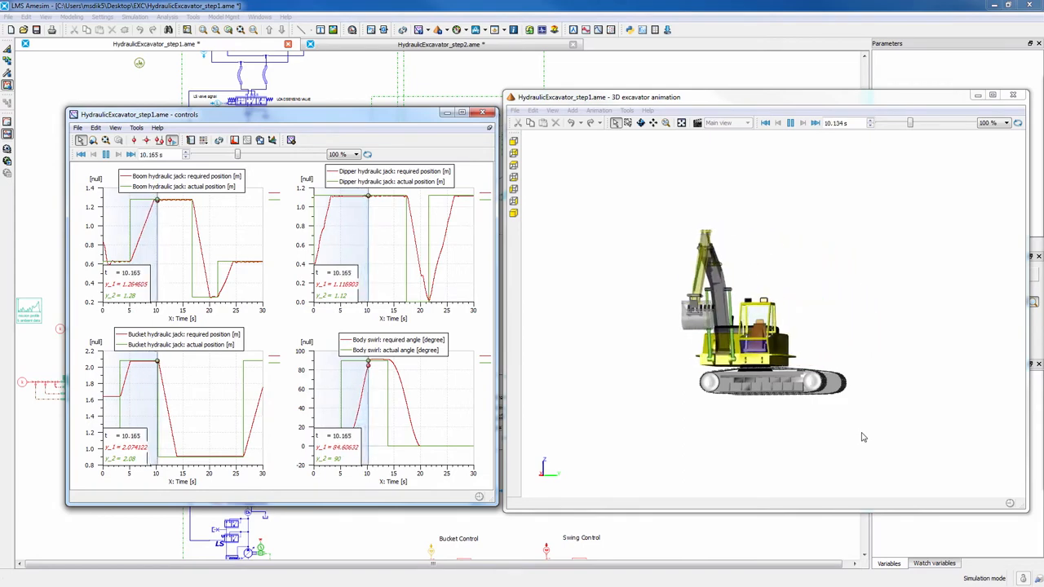
left_click(789, 123)
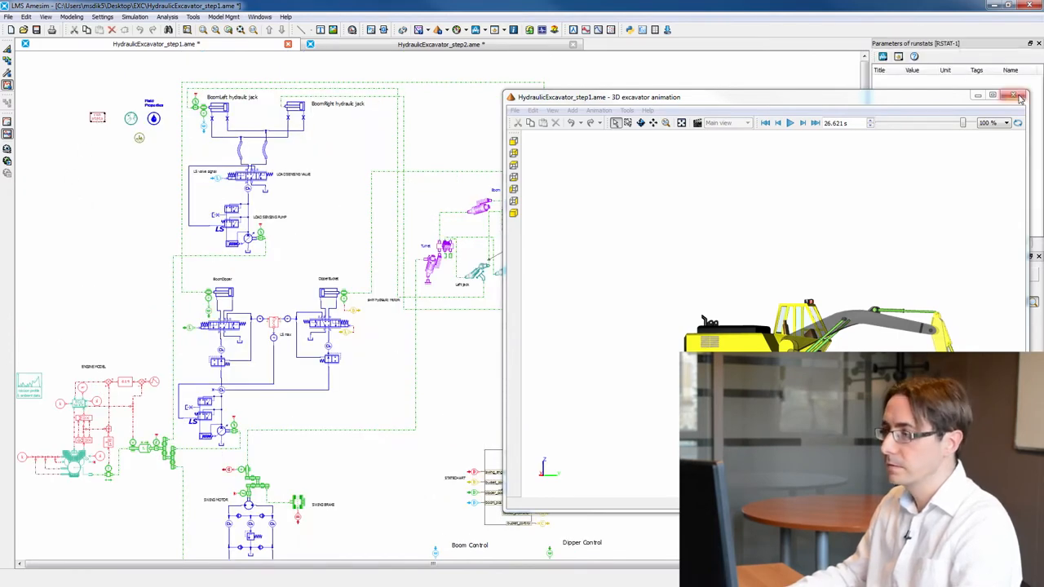
Close the 3D excavator animation and read values off the CPU time curve
left_click(1011, 94)
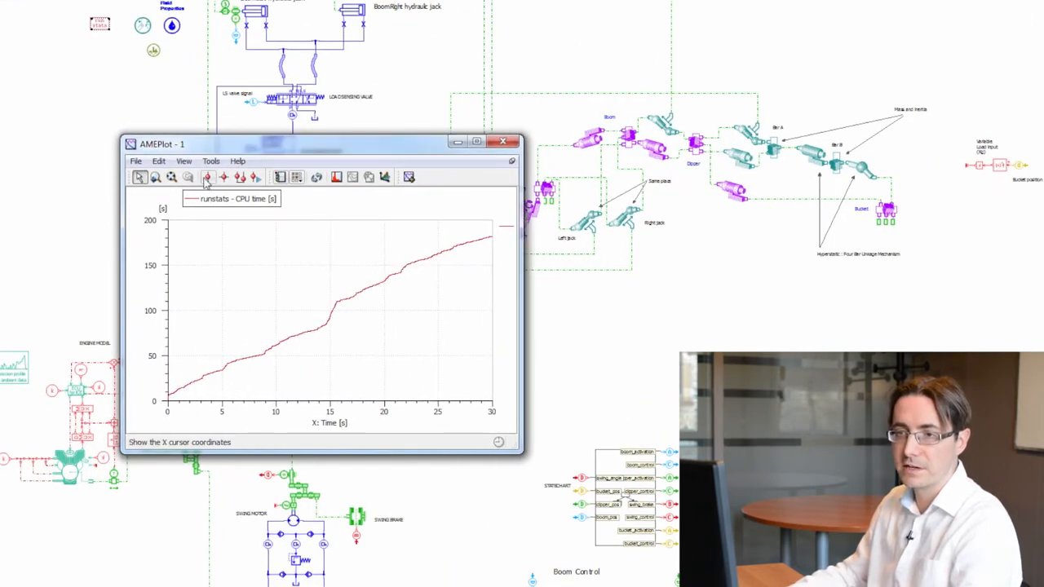
left_click(209, 177)
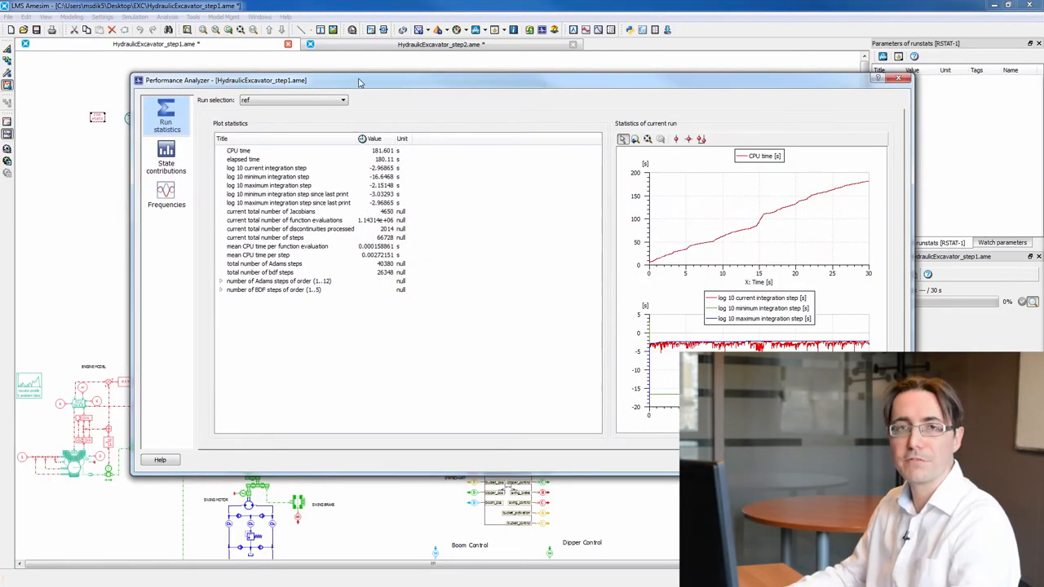
mouse_move(254, 127)
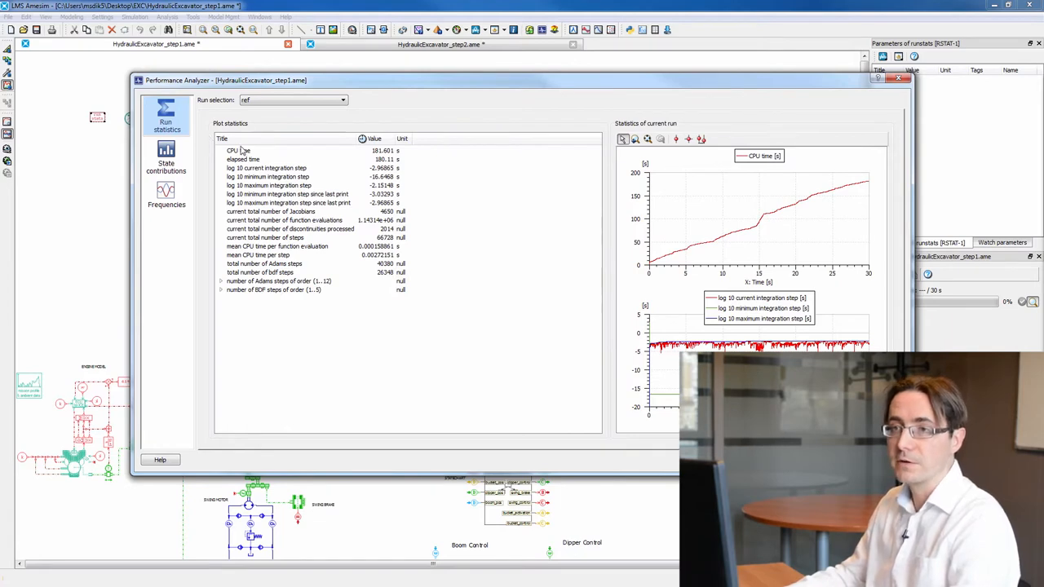
Inspect the CPU time and current integration step run statistics
left_click(268, 168)
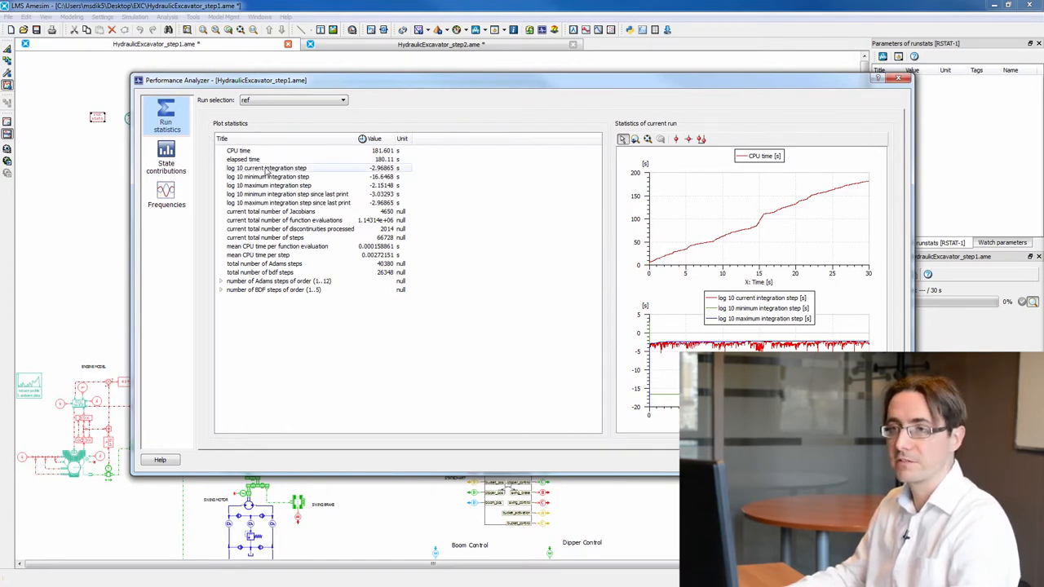
left_click(167, 155)
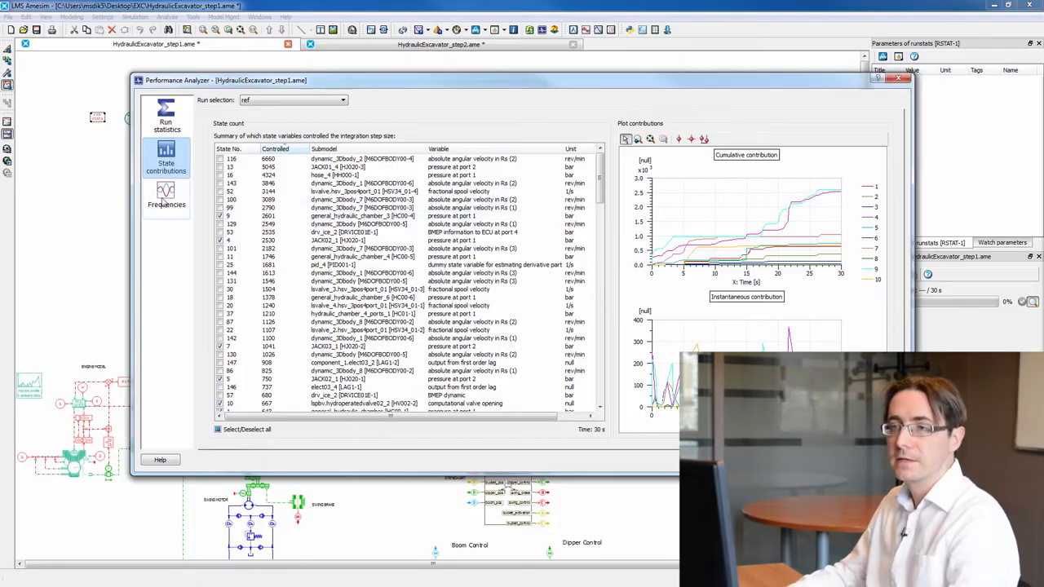
Select State contributions to see which states controlled the integrator step size
left_click(166, 196)
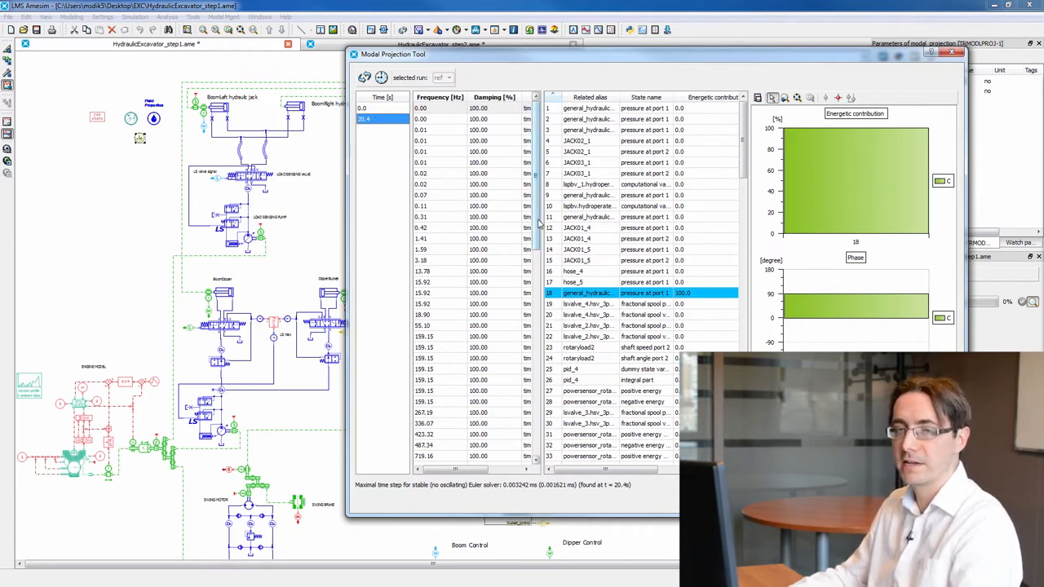
Select the 98183.12 Hz eigenvalue row at 20.4 s to list its contributing states
scroll("down", 3)
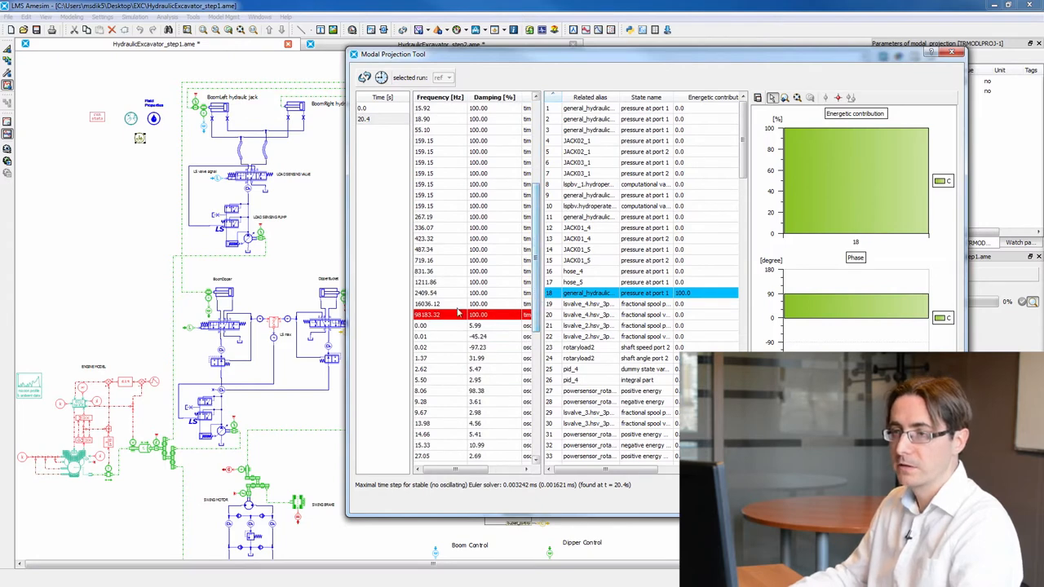
left_click(424, 315)
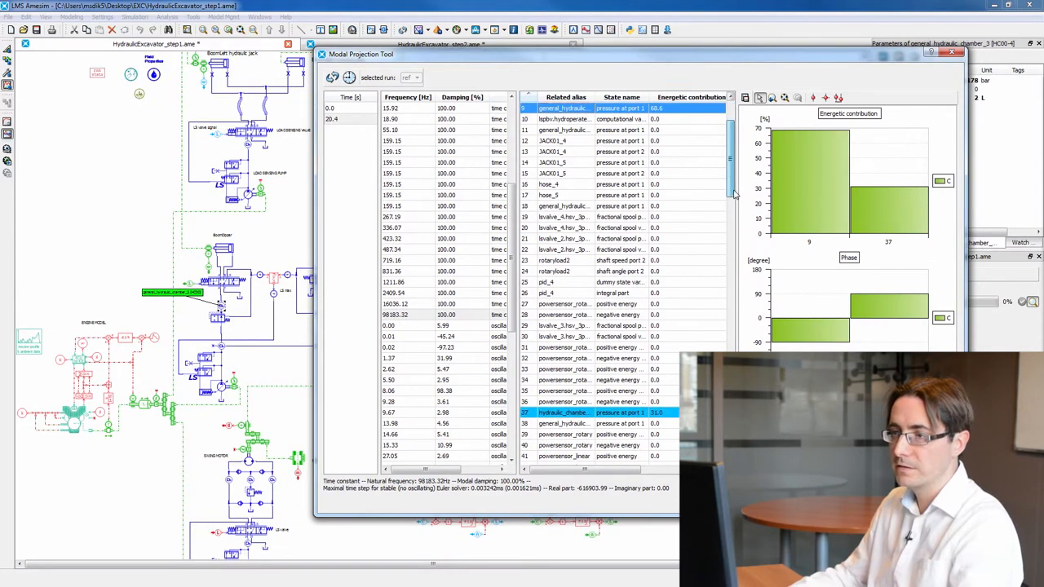
scroll("down", 3)
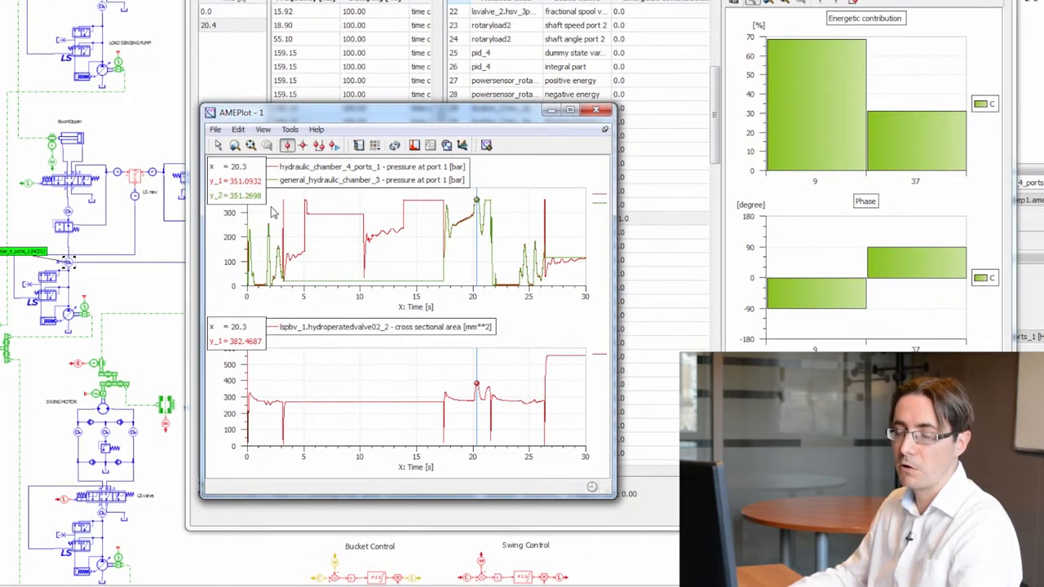
mouse_move(492, 388)
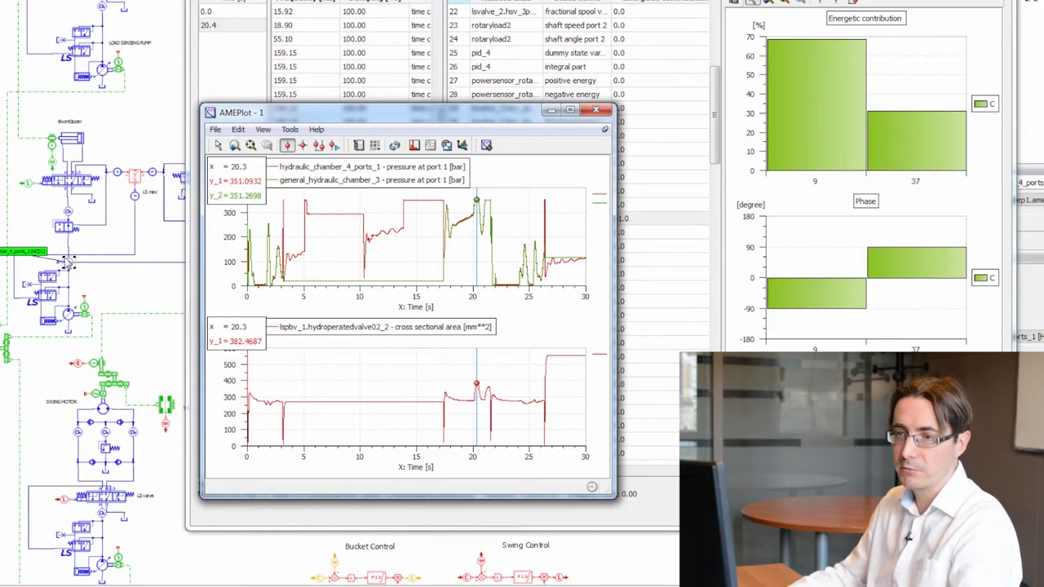
mouse_move(434, 441)
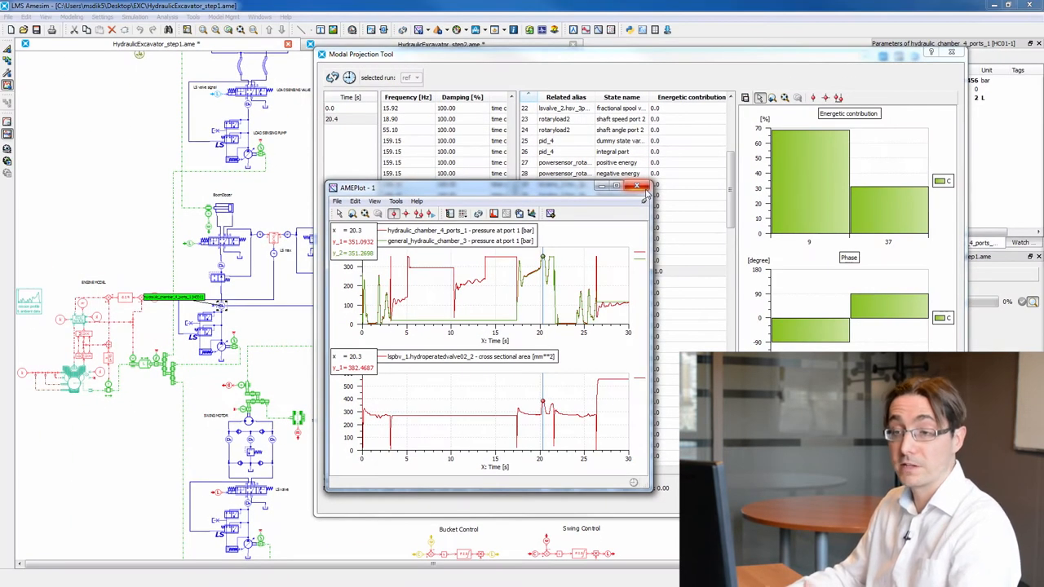
mouse_move(638, 186)
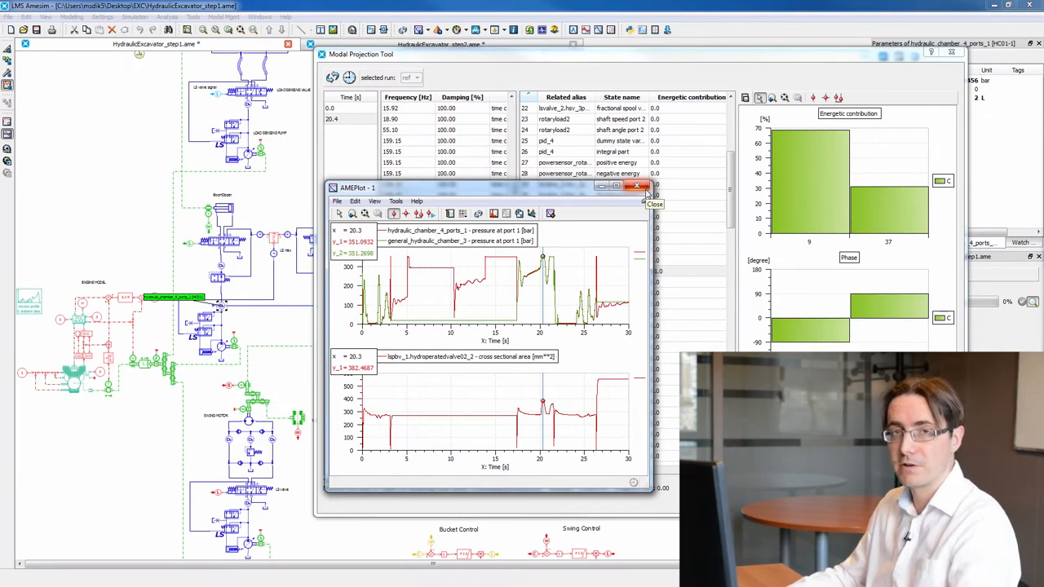
Close the chamber pressure and valve cross-sectional area plot window
left_click(638, 186)
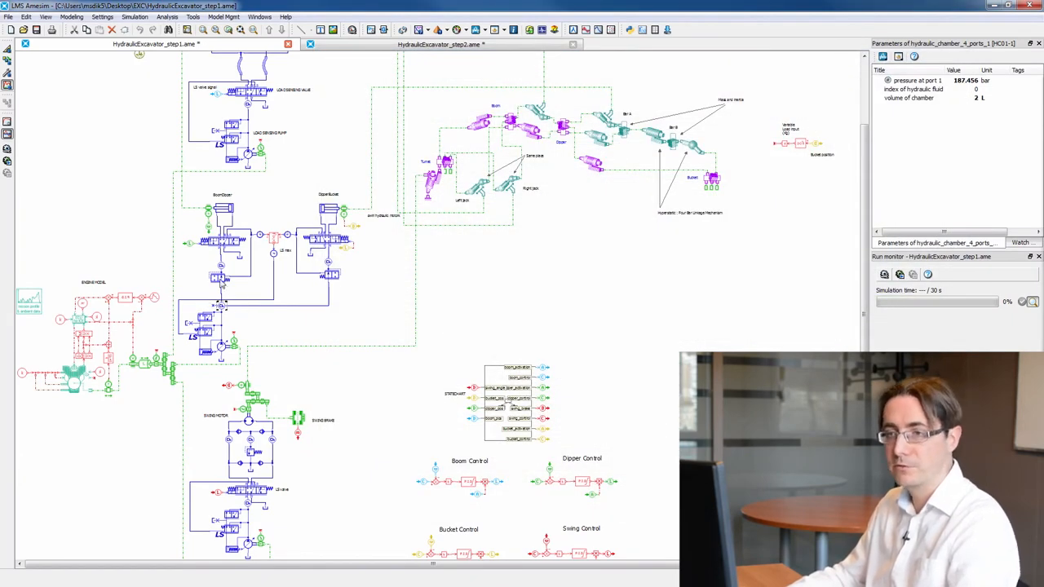
mouse_move(225, 281)
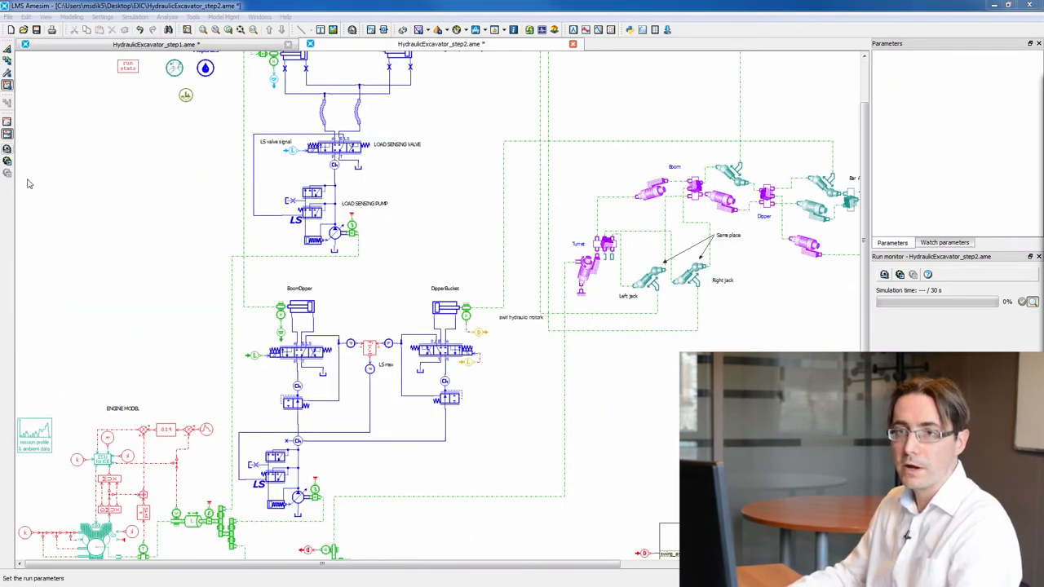
Bring up the Run parameters settings from the Simulation toolbar
left_click(297, 442)
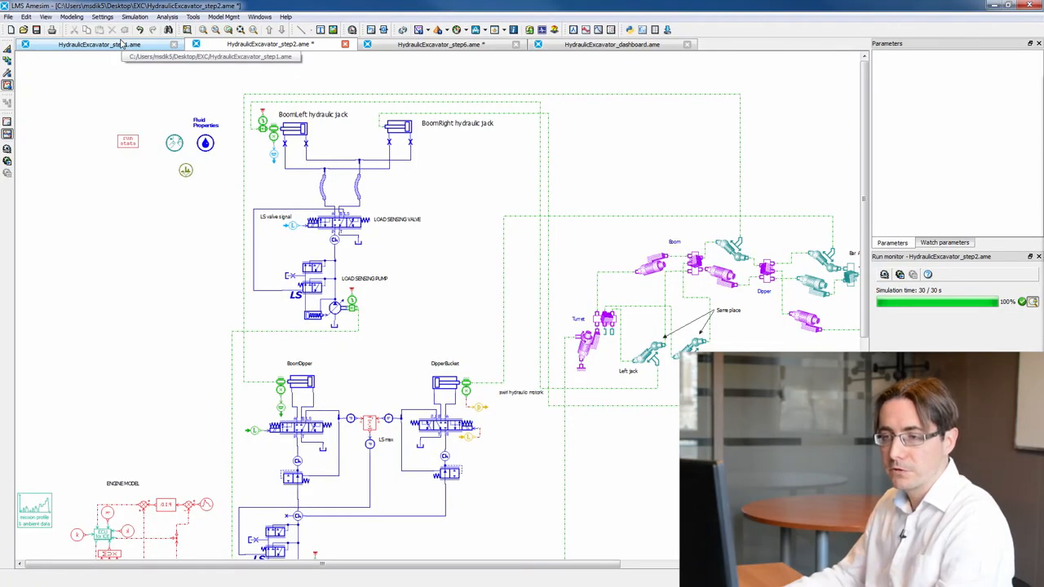
Bring the HydraulicExcavator_step1.ame model to the front
left_click(98, 44)
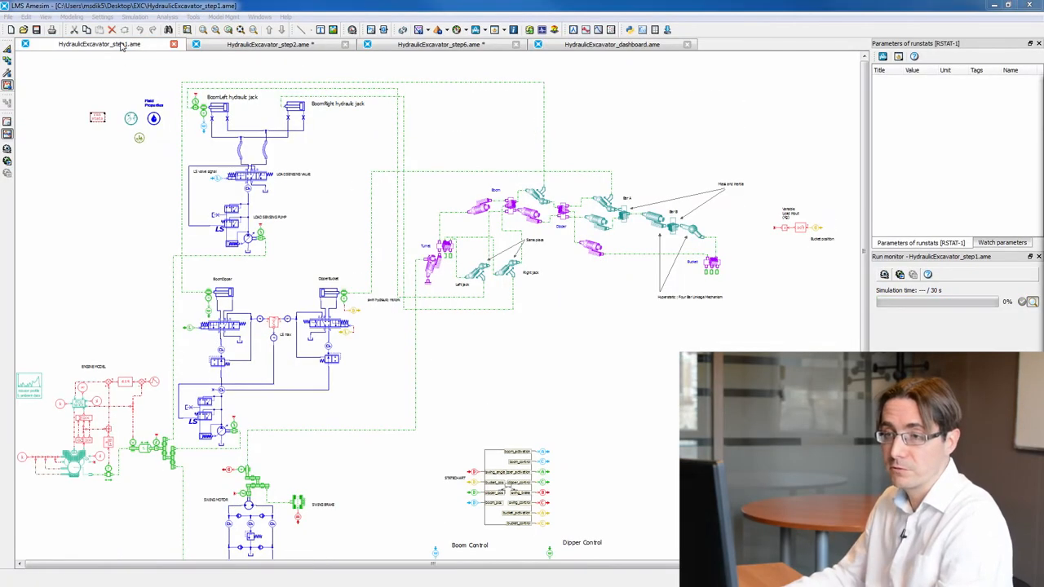
Add the runstats CPU time variable as a second plot beneath piston displacement
left_click(225, 295)
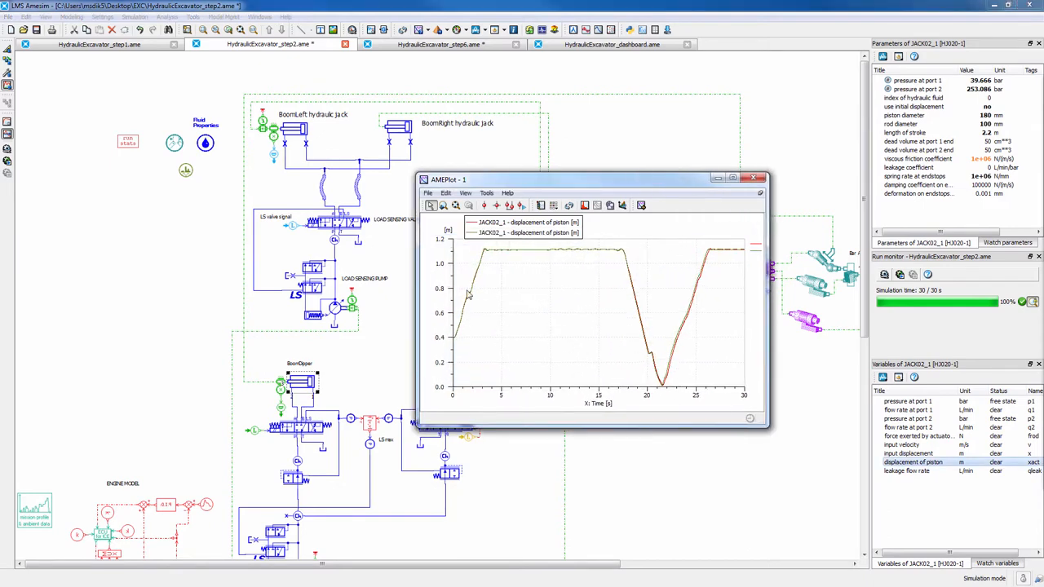
mouse_move(663, 370)
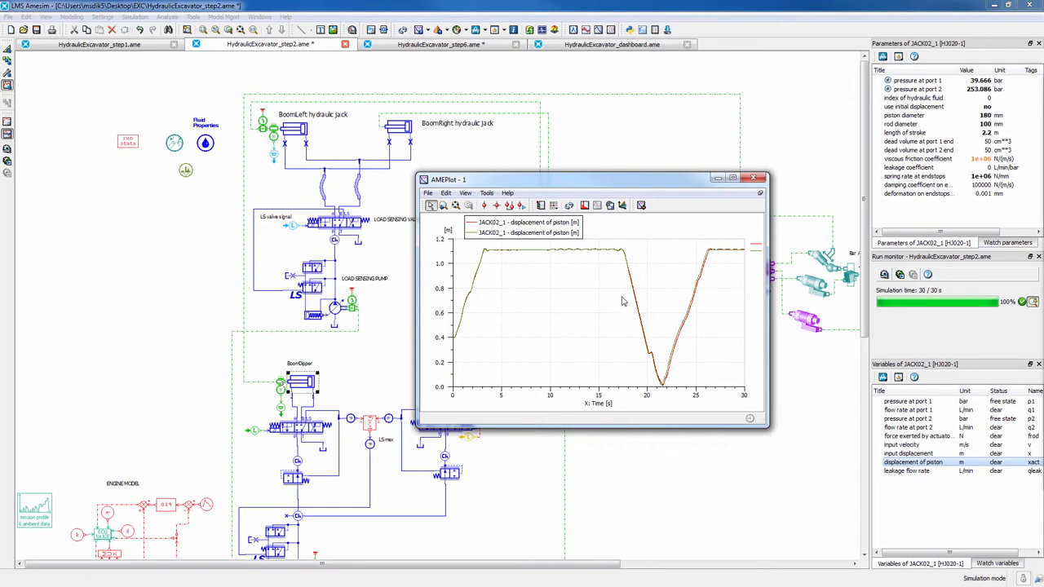
mouse_move(623, 300)
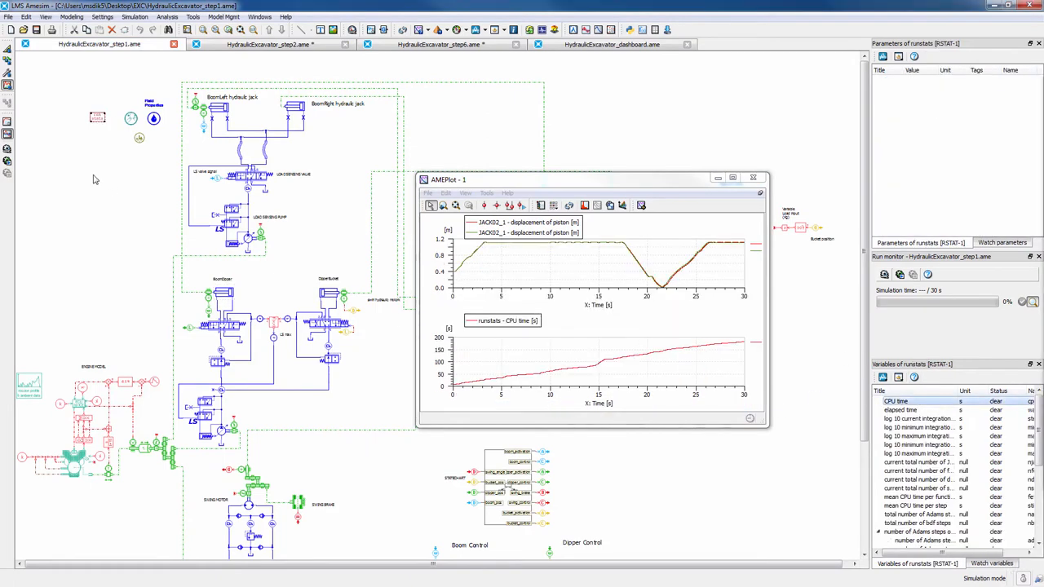
Switch to the step2 excavator model to add its CPU time to the comparison
left_click(269, 44)
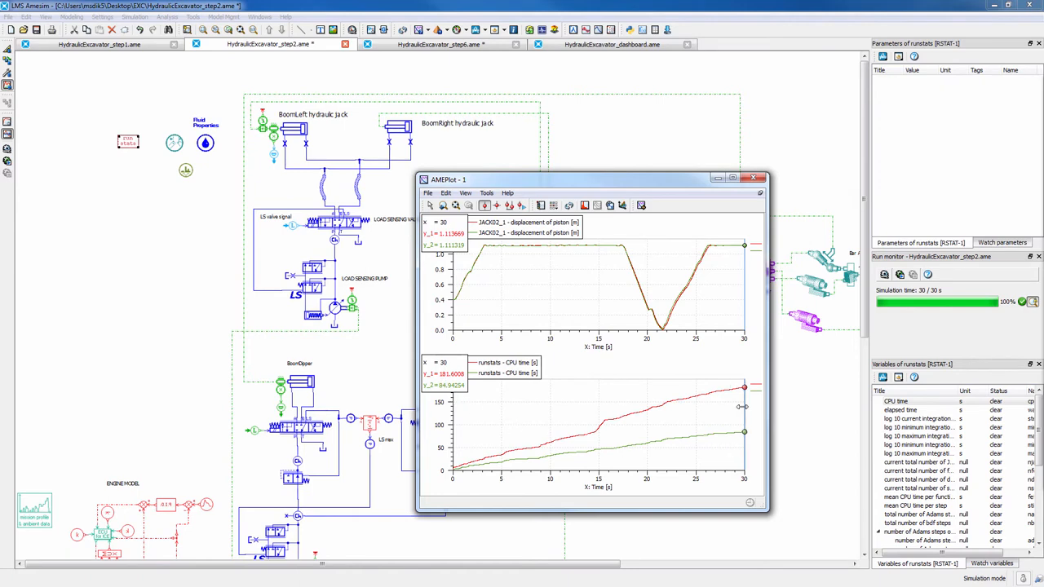
mouse_move(744, 334)
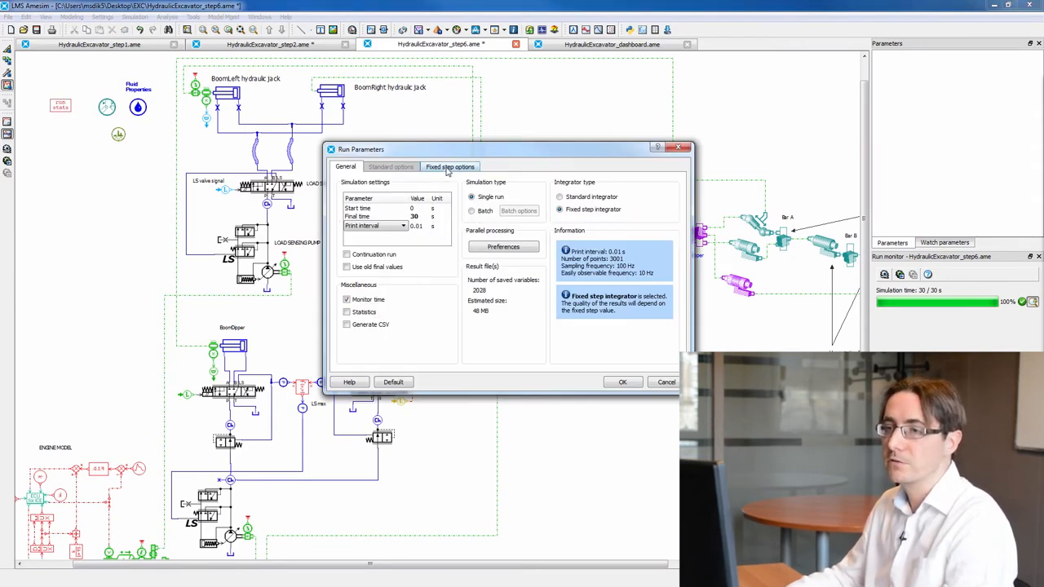
Select the fixed-step Euler integrator at 0.00015 s and launch the run
left_click(450, 166)
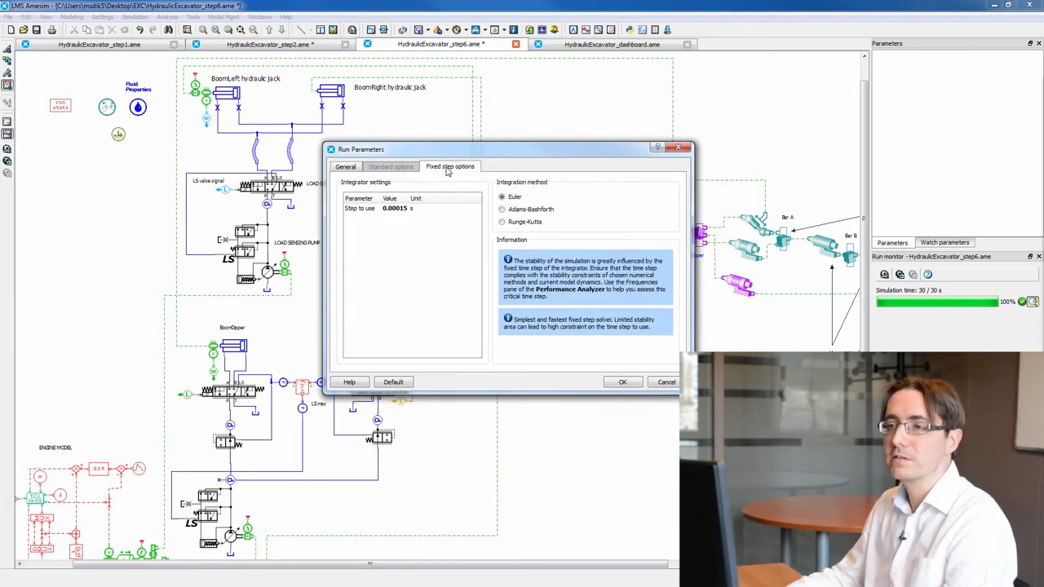
mouse_move(447, 174)
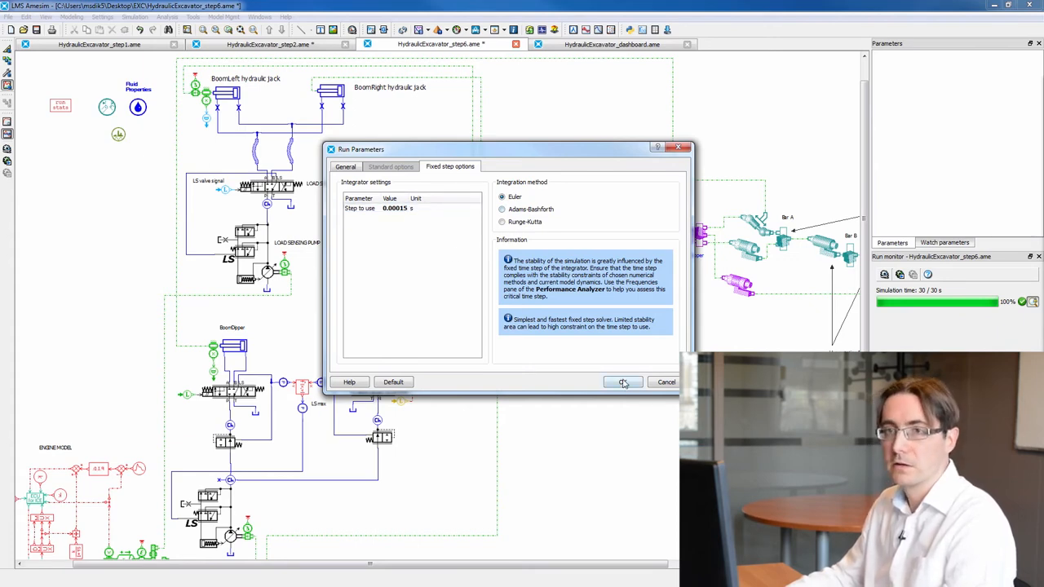
left_click(623, 382)
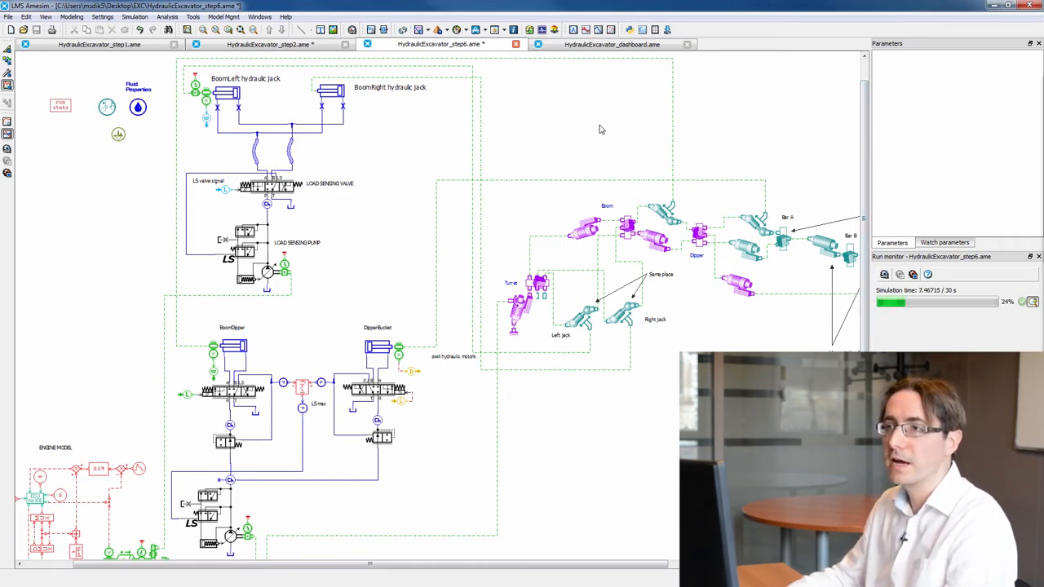
Display the required-versus-actual jack position plots and refresh them via Tools > Update
left_click(440, 29)
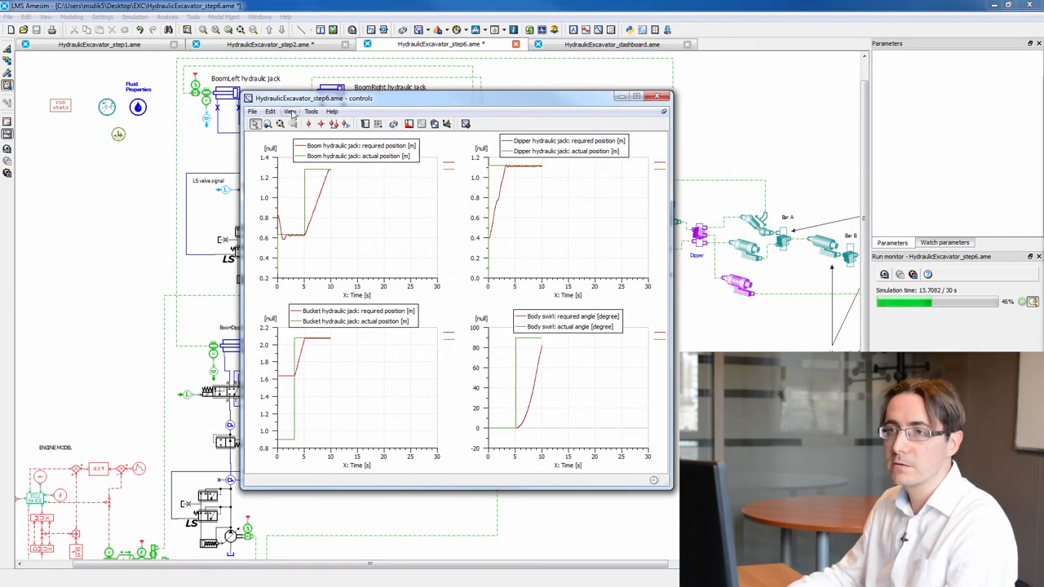
left_click(310, 111)
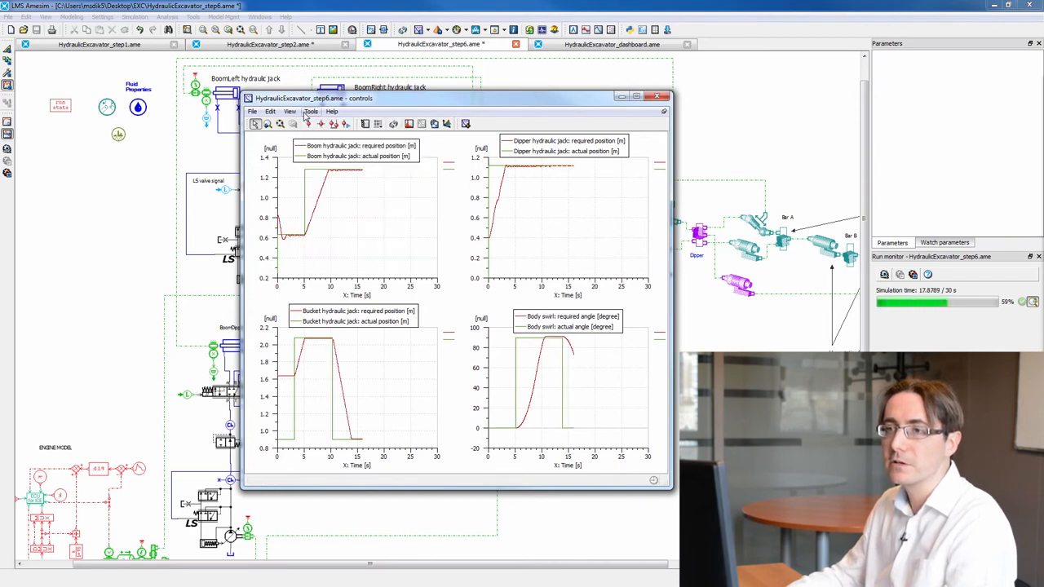
left_click(310, 111)
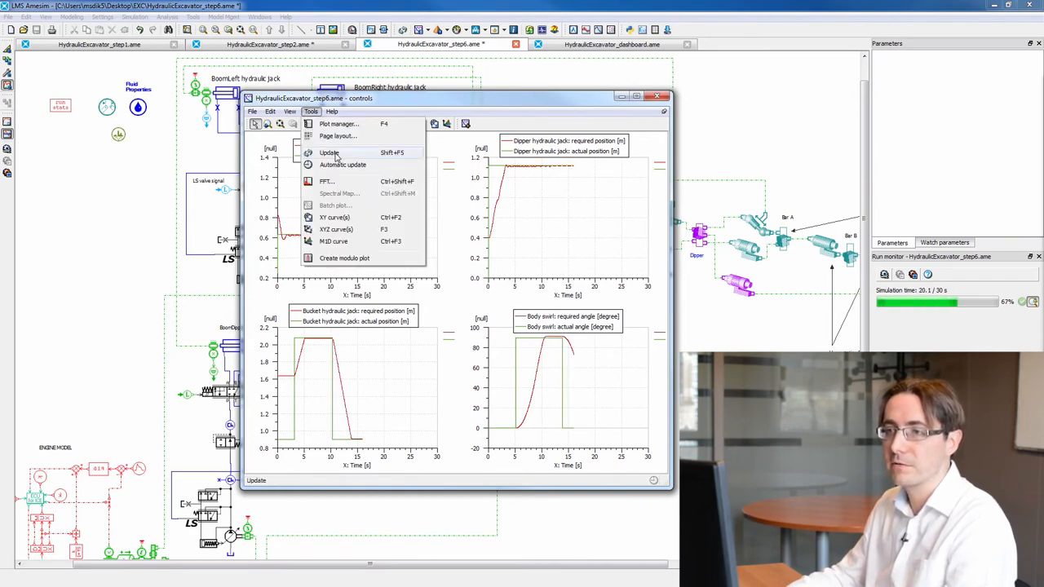
left_click(329, 154)
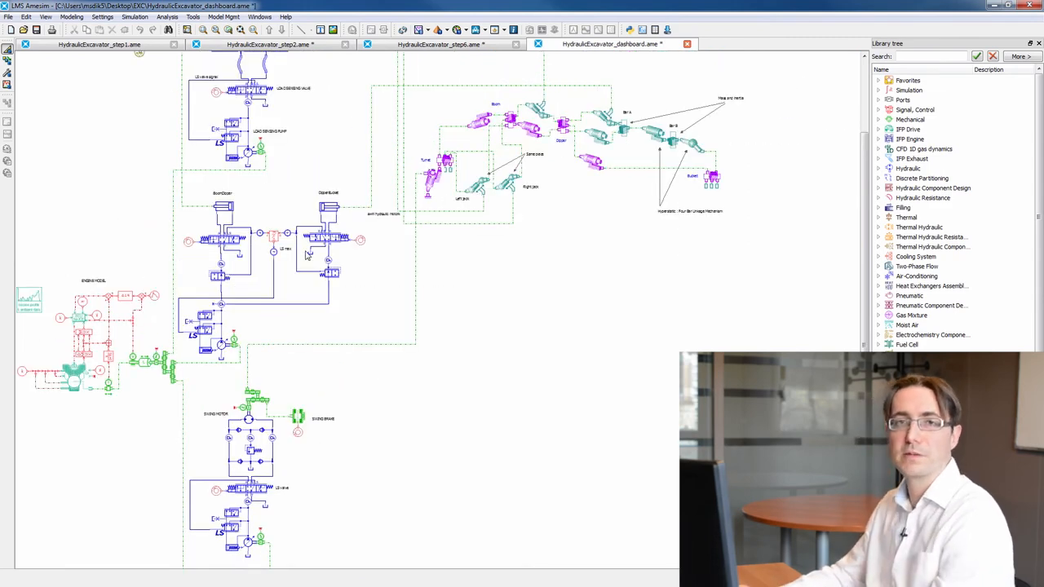
Open the HydraulicExcavator_dashboard.ame model tab
left_click(7, 85)
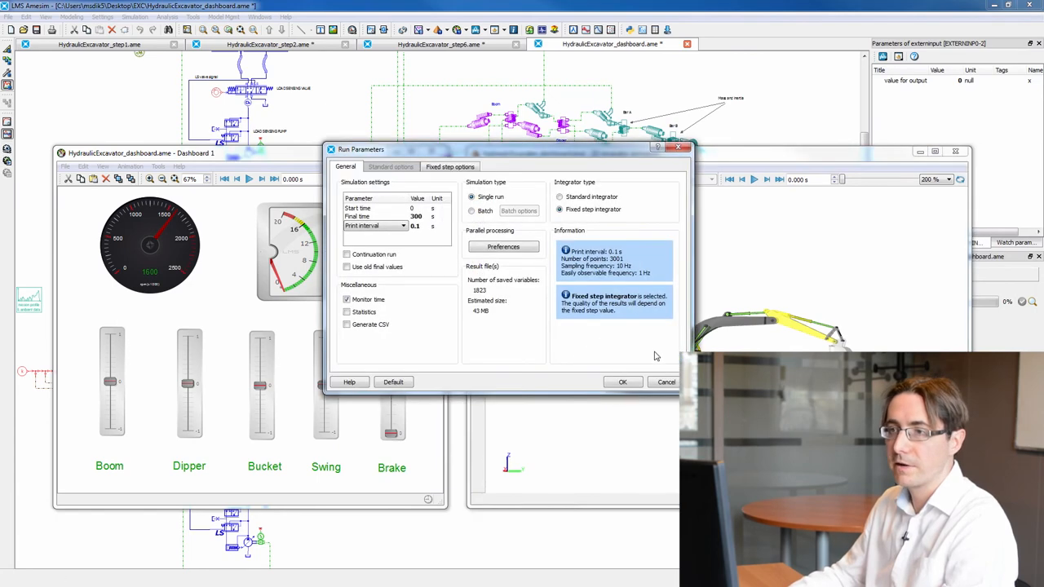
mouse_move(470, 315)
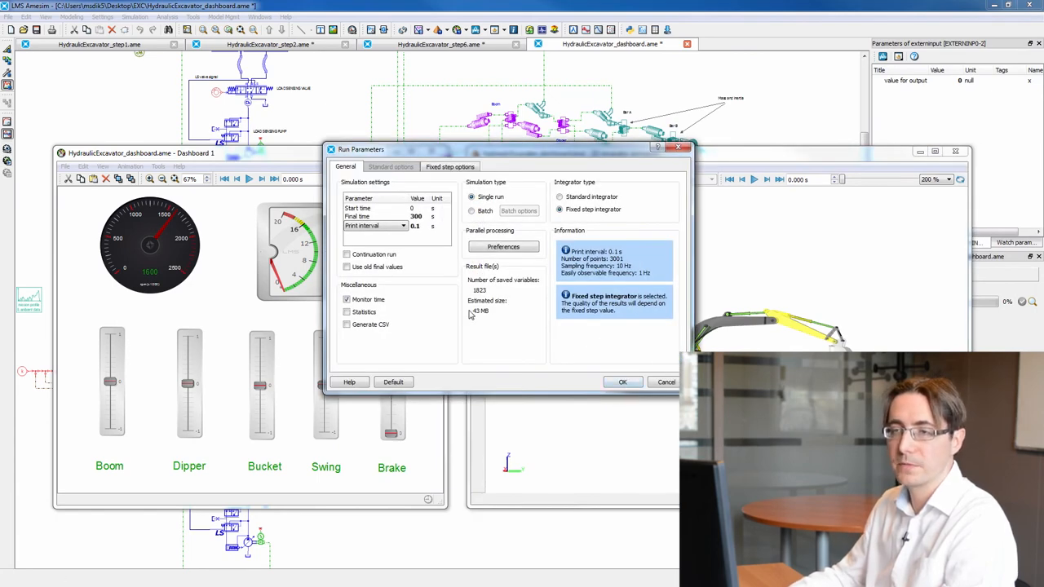
mouse_move(416, 225)
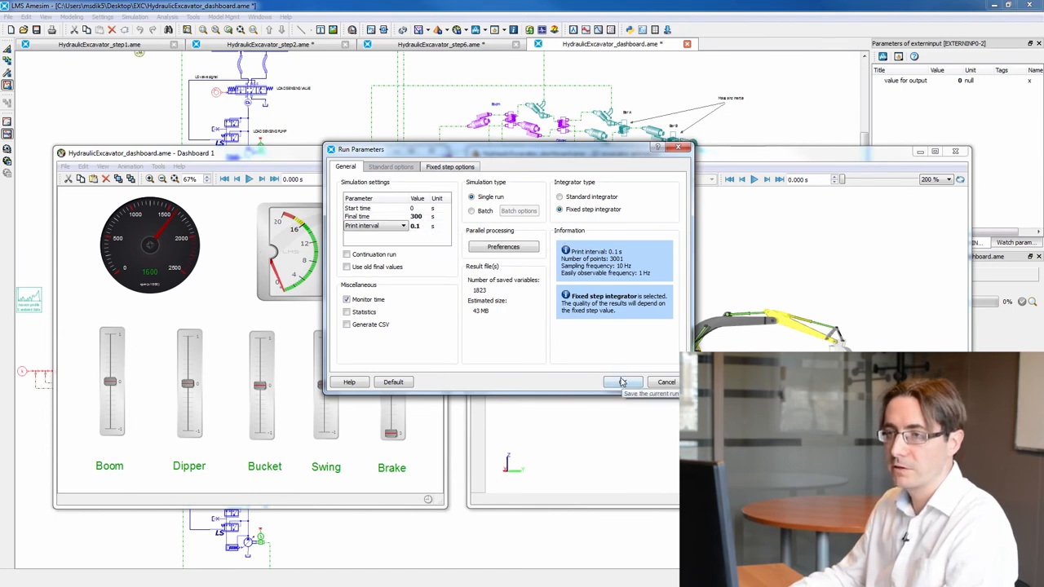
Accept the 300 s fixed-step run with 0.1 s print interval
left_click(623, 381)
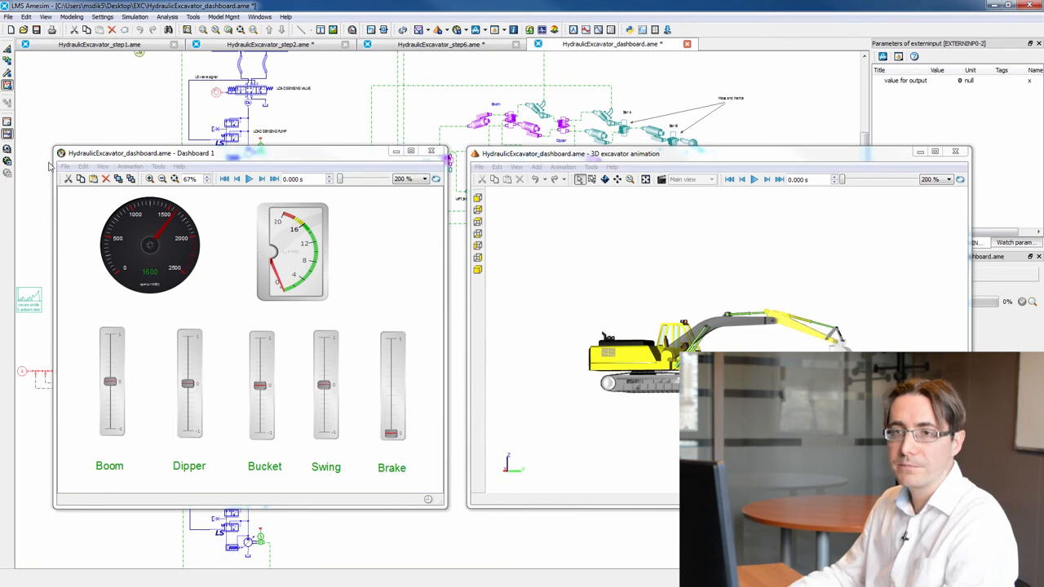
Launch the interactive simulation from the Animation menu's Start/Play
left_click(130, 166)
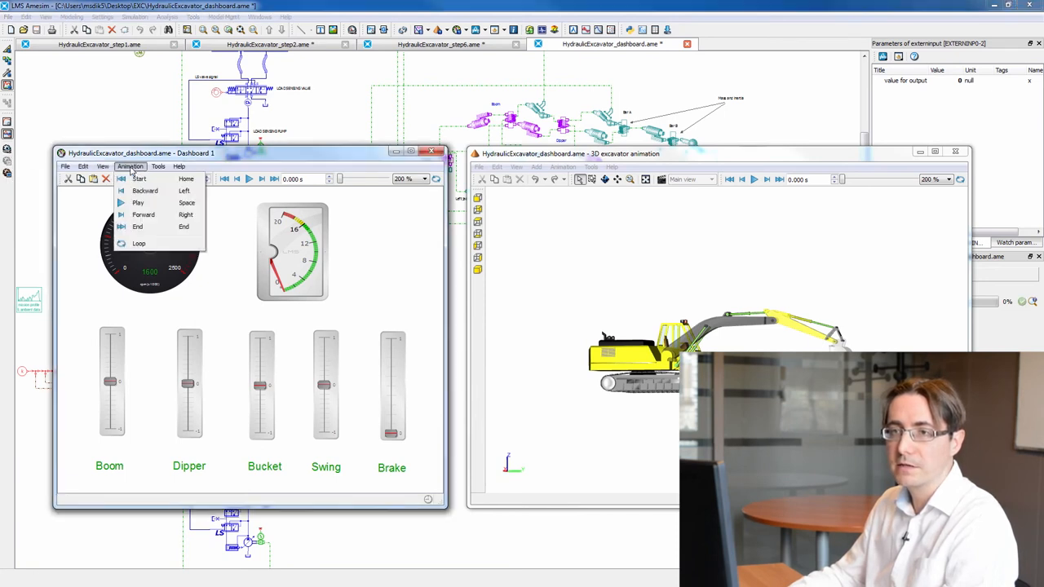
left_click(158, 166)
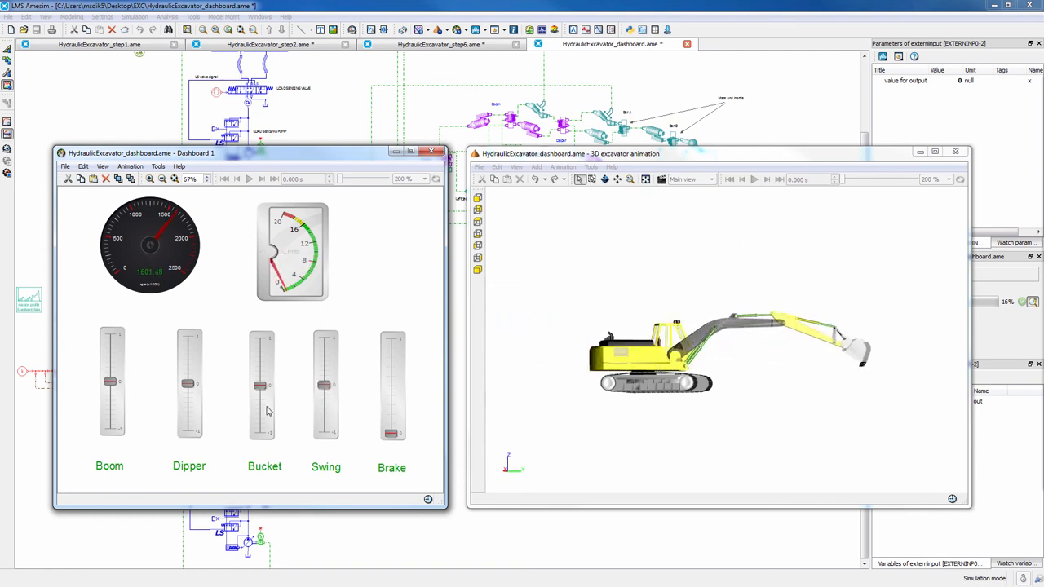
Raise then re-centre the Dipper slider and lower the Boom slider to move the 3D arm
left_click_drag(189, 383, 189, 338)
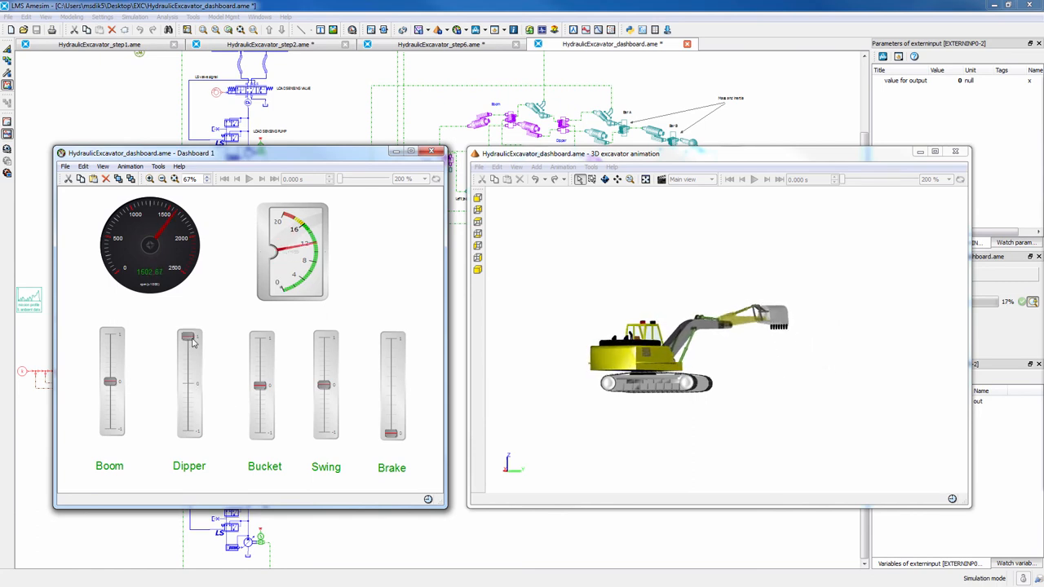
left_click_drag(189, 336, 190, 430)
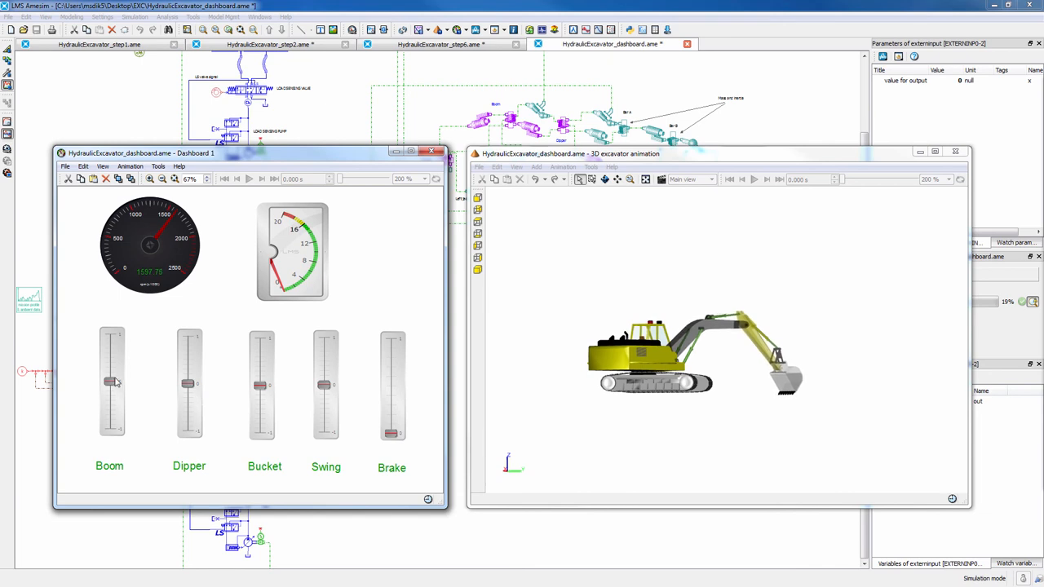
left_click_drag(111, 384, 111, 427)
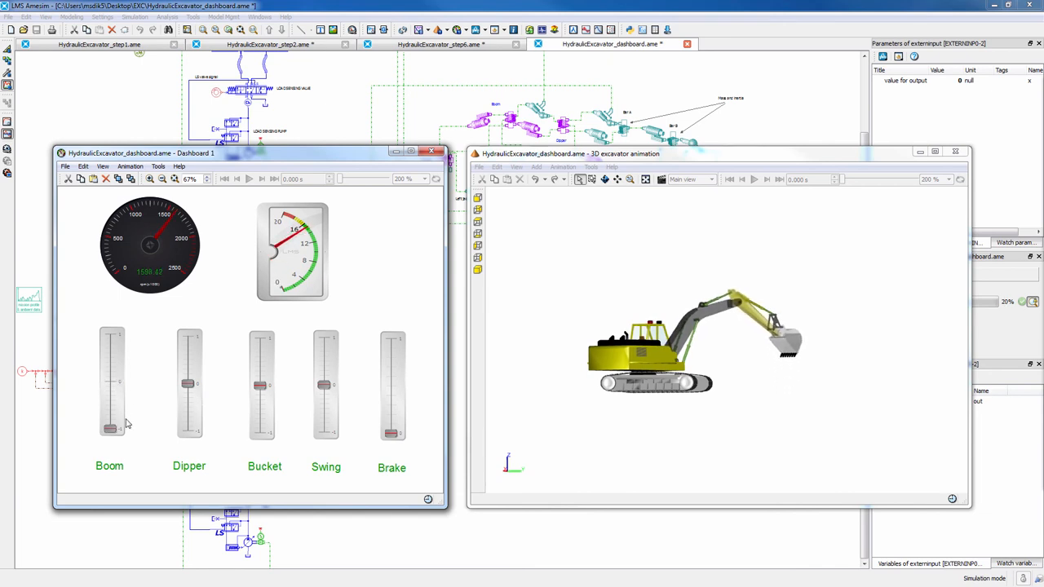